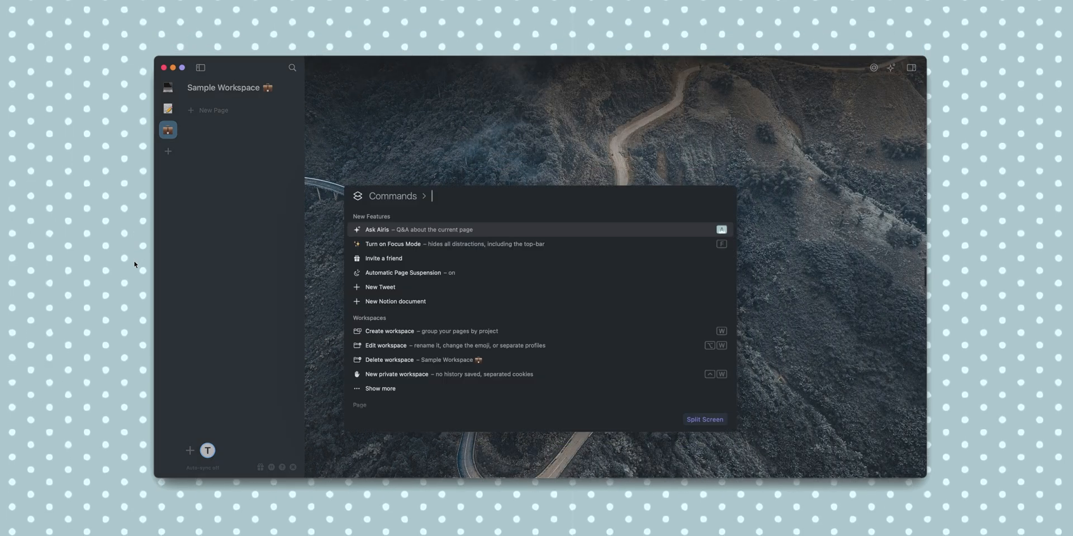
- Filter the Commands bar with 'create a twee' to surface the New Tweet command
type("create a twee")
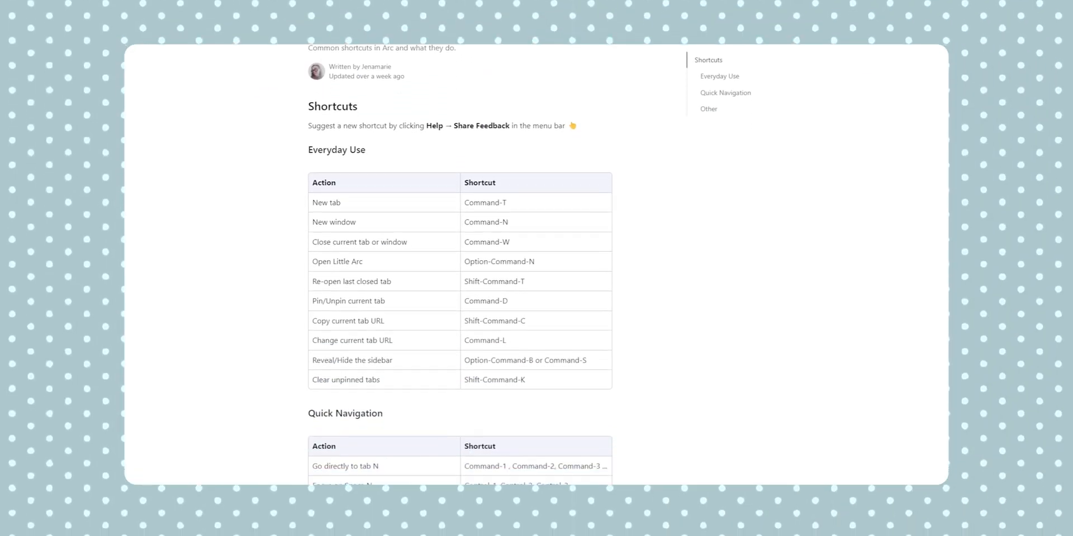
- Scroll the Shortcuts help article through the Everyday Use and Quick Navigation tables
scroll("down", 3)
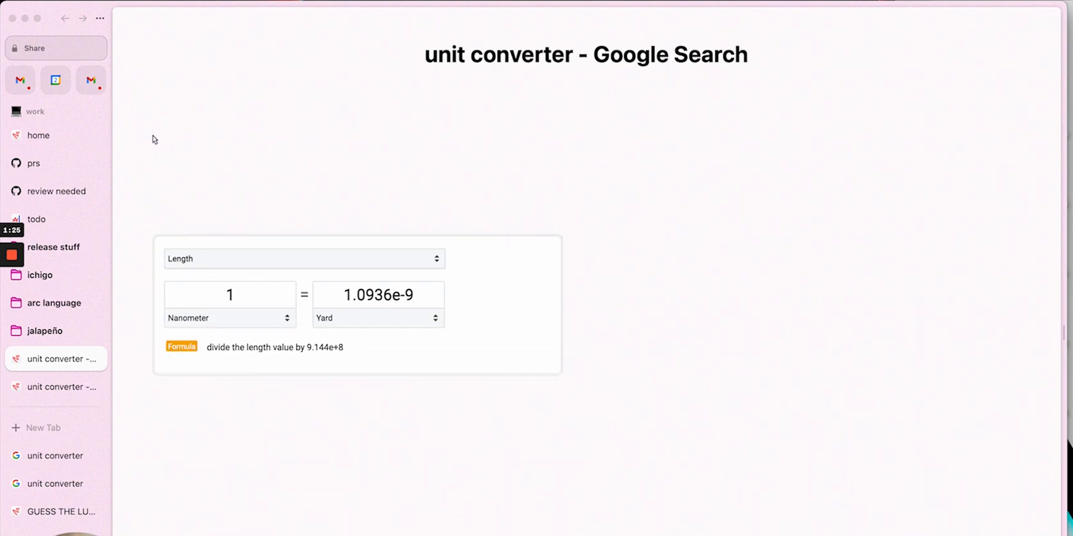
- Show the 'home' Easel dashboard from the sidebar and select a note on it
left_click(38, 135)
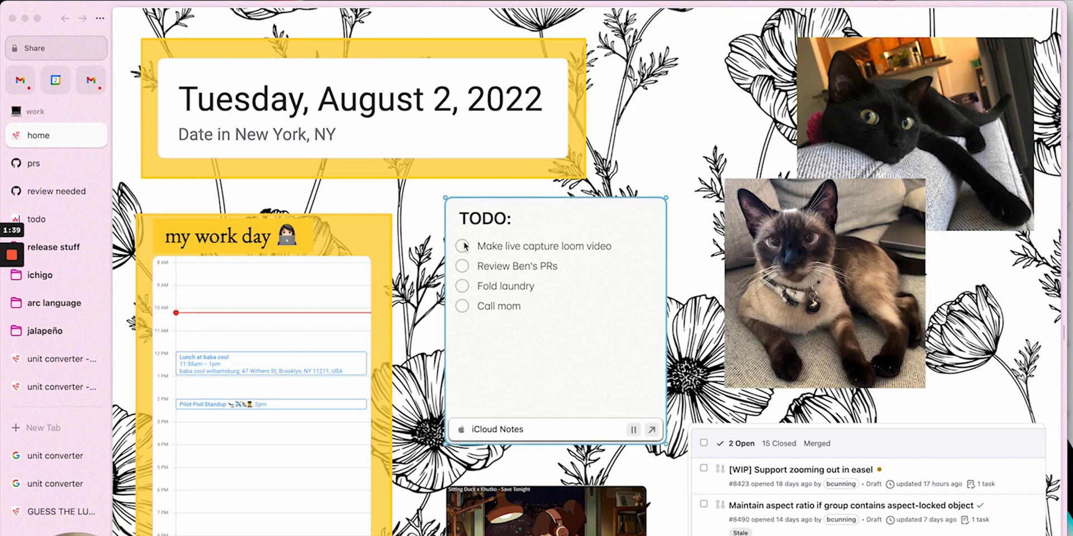
left_click(461, 246)
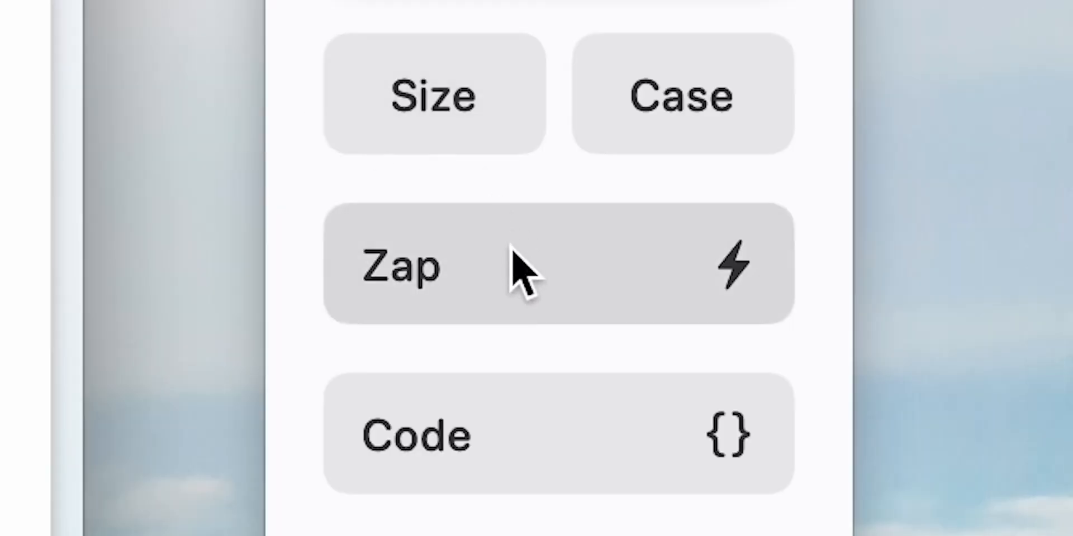
- Browse the Zap and Code Boost options, view the restyled Twitter page, and scroll the Boost Gallery
left_click(547, 266)
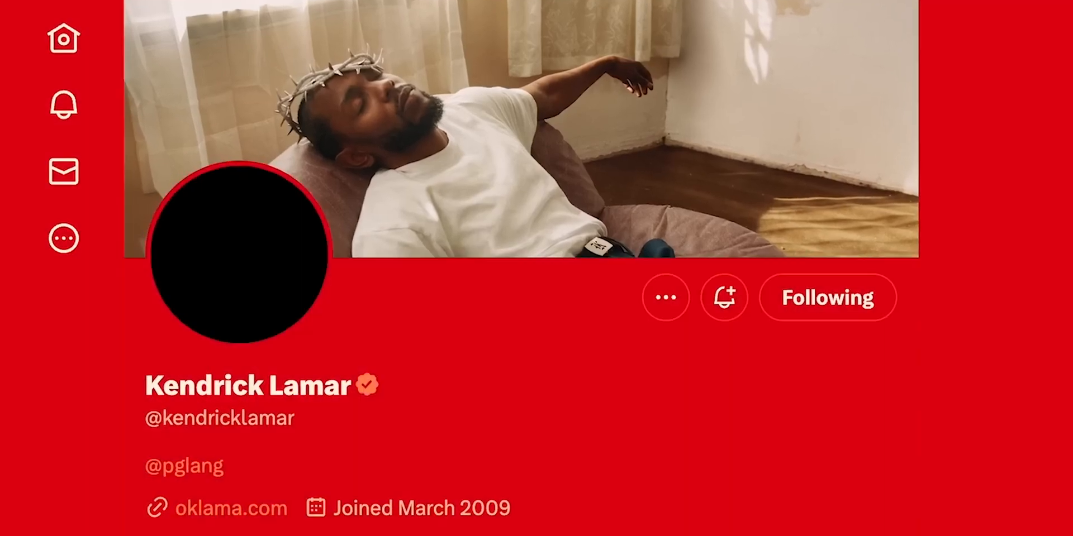
left_click(457, 361)
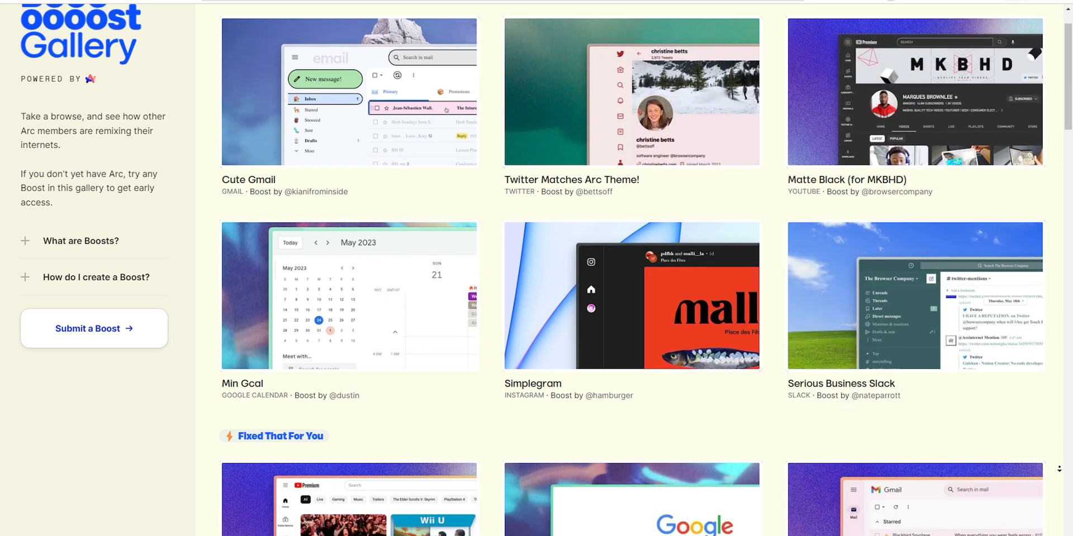
scroll("down", 3)
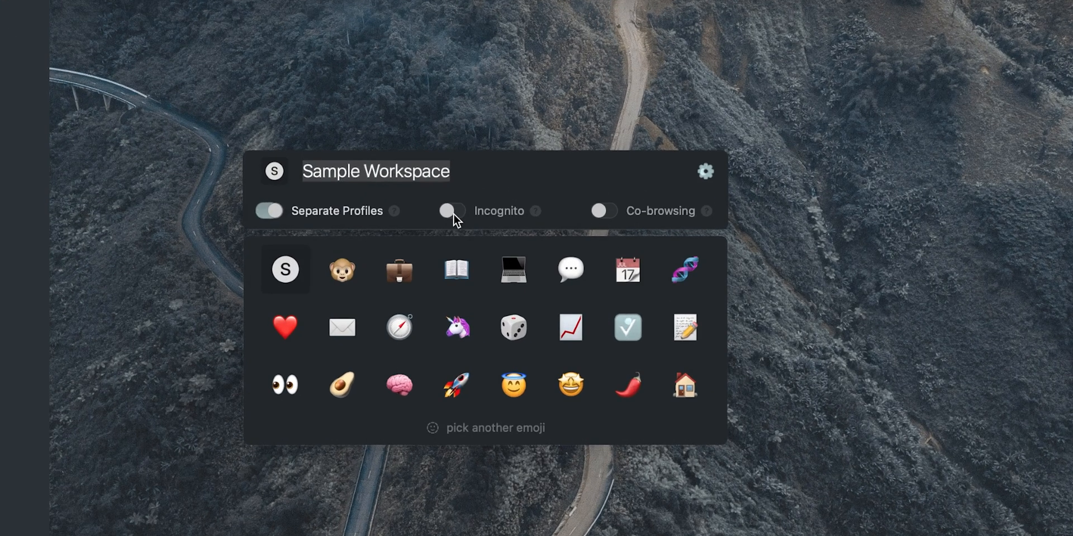
- Enable Incognito for Sample Workspace in its workspace editor
left_click(602, 211)
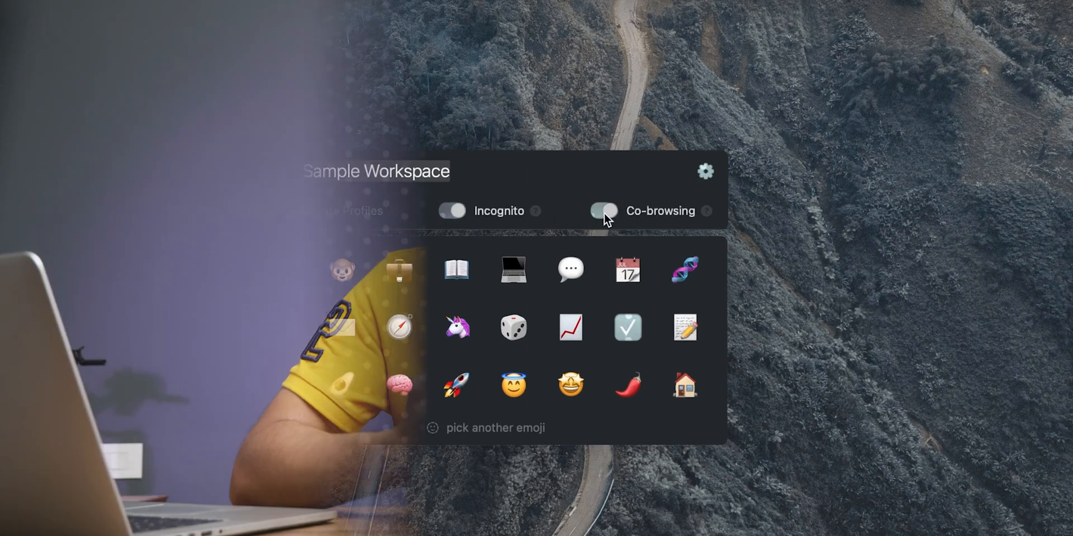